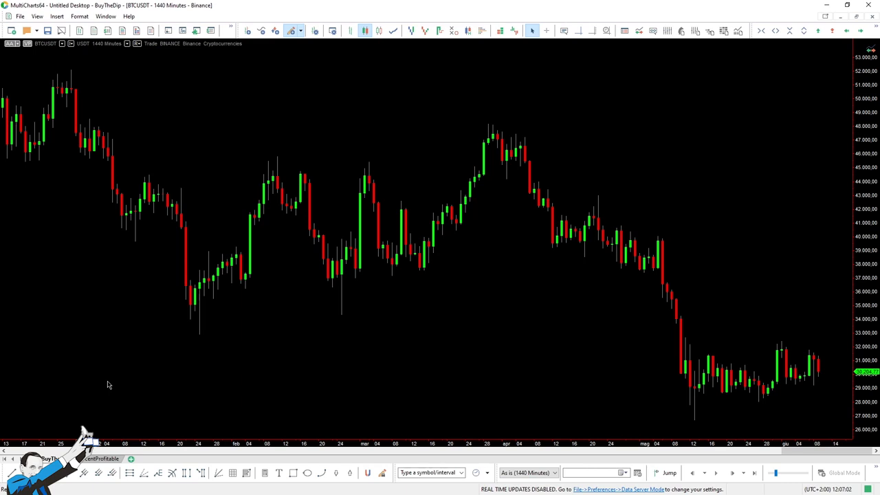
mouse_move(222, 371)
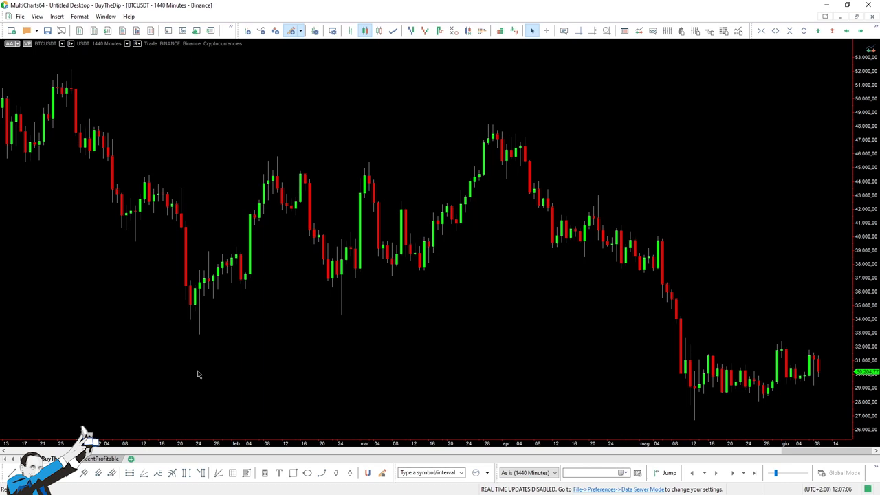
mouse_move(103, 364)
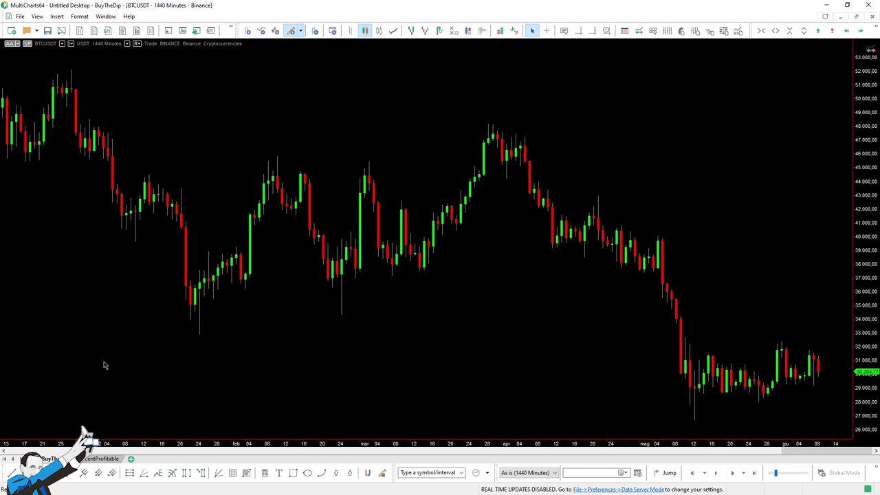
mouse_move(134, 382)
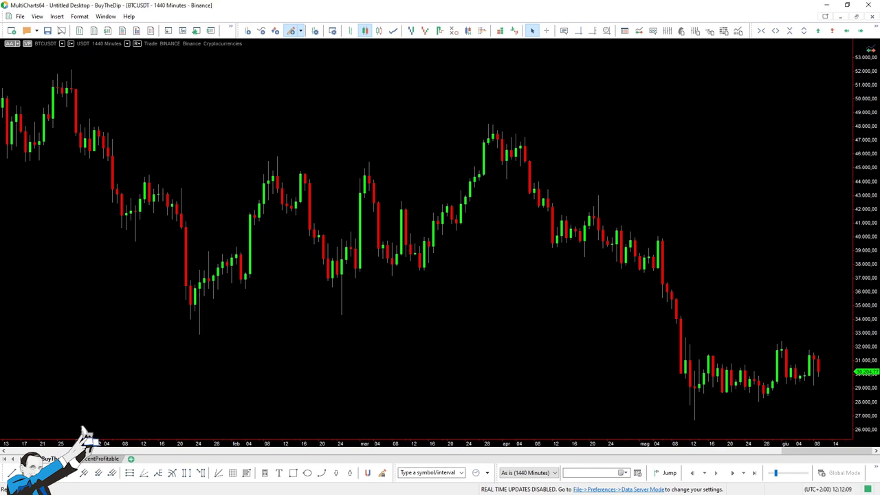
mouse_move(166, 347)
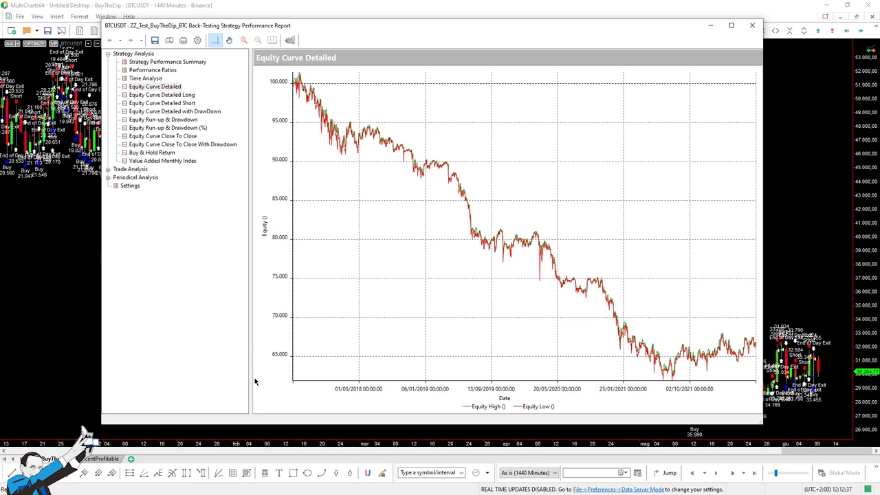
mouse_move(209, 346)
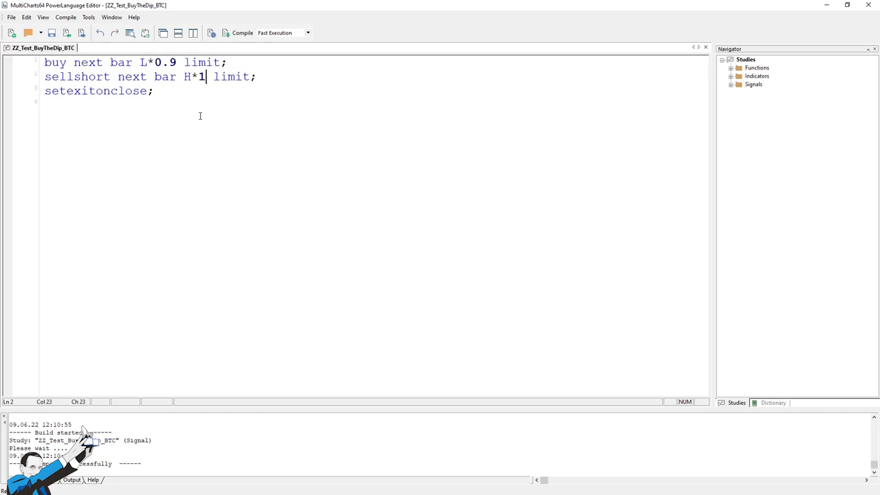
Change the sellshort limit multiplier to H*1.1 and recompile the BuyTheDip signal.
text(.1)
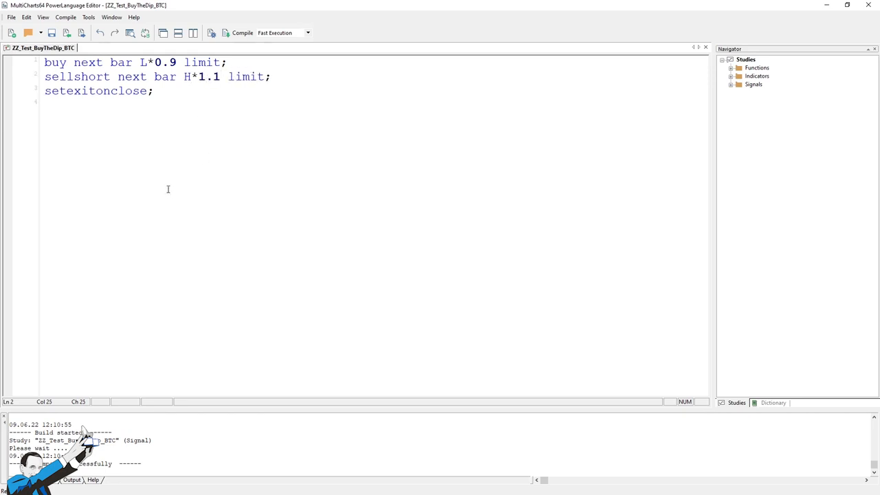
click(242, 33)
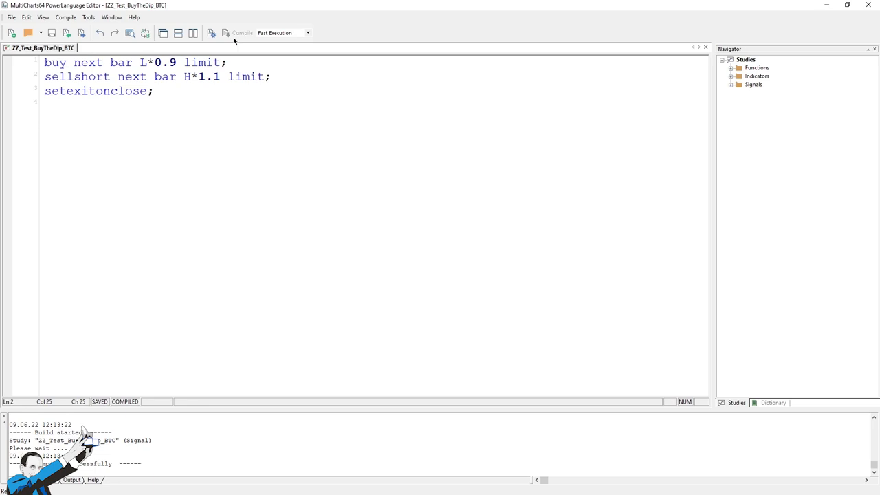
Point out the 1.1 short-entry and 0.9 long-entry multipliers in the code.
click(219, 77)
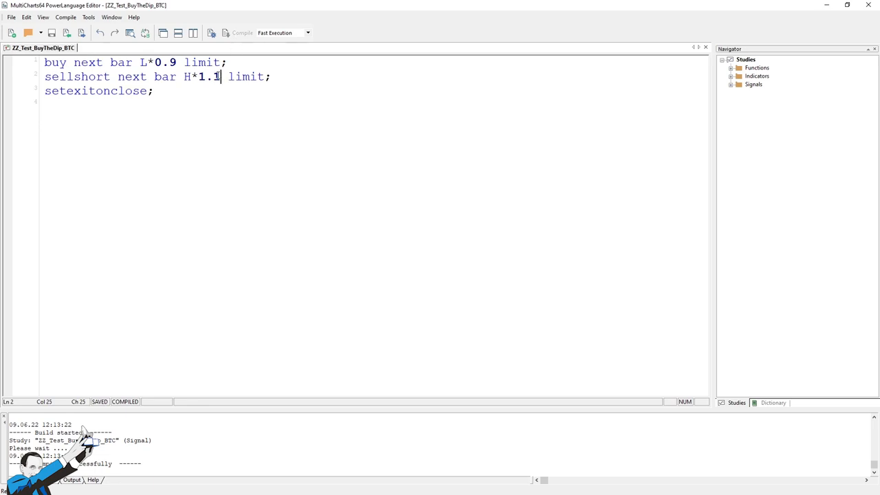
double_click(209, 77)
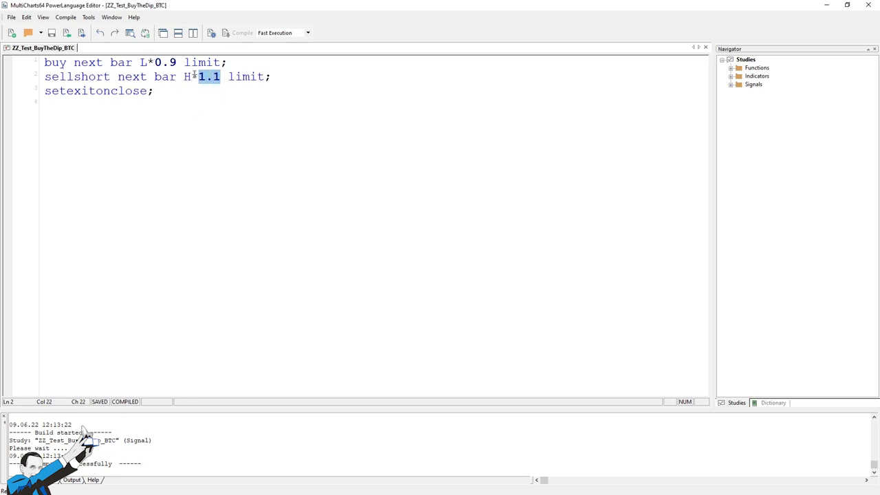
click(176, 63)
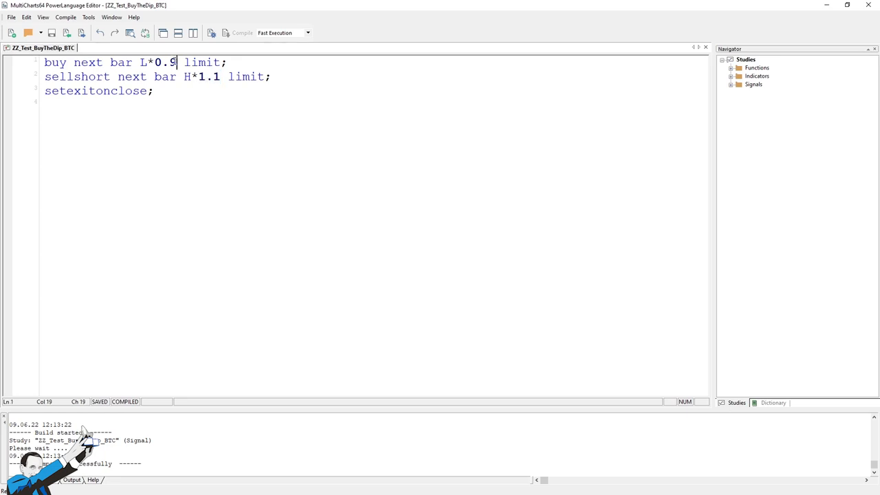
double_click(166, 63)
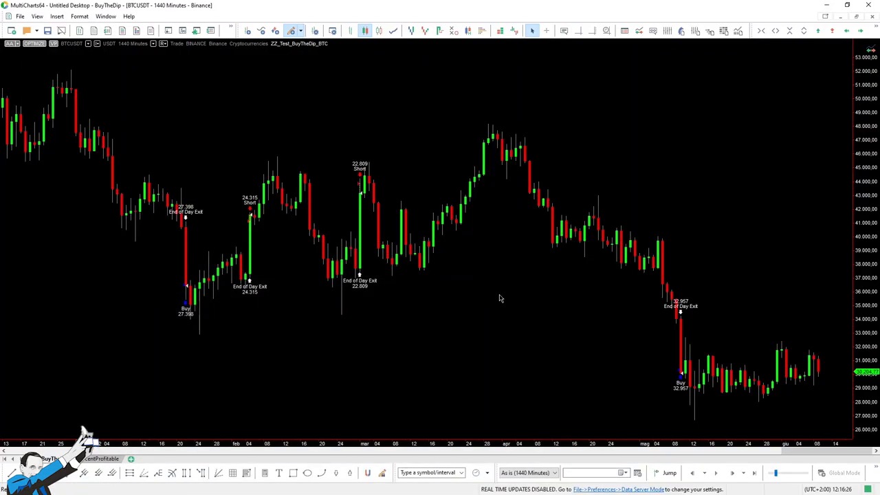
mouse_move(220, 364)
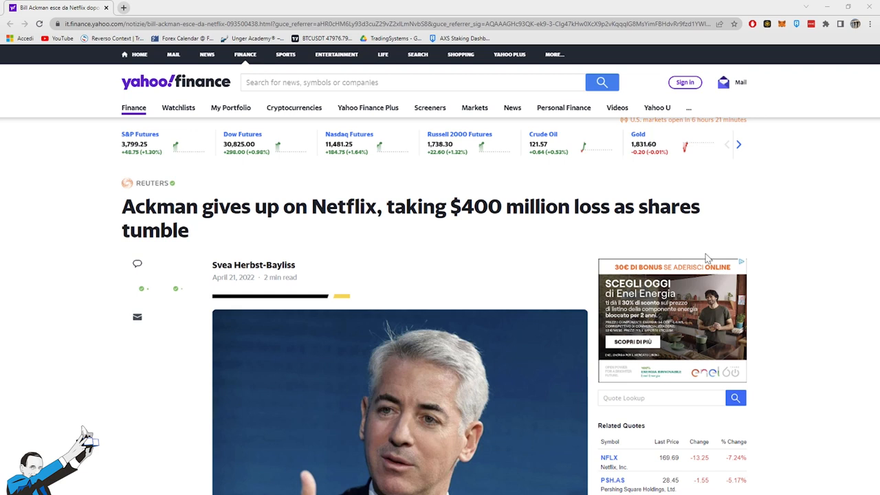
mouse_move(702, 259)
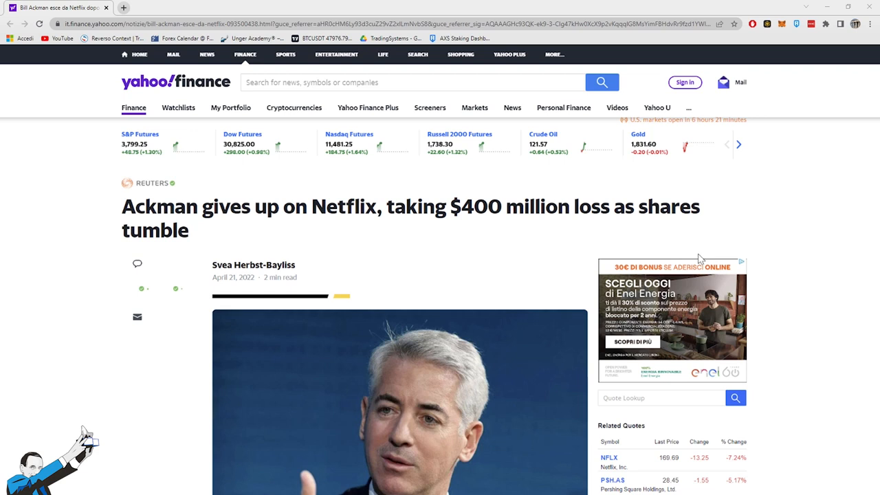
scroll(down, 3)
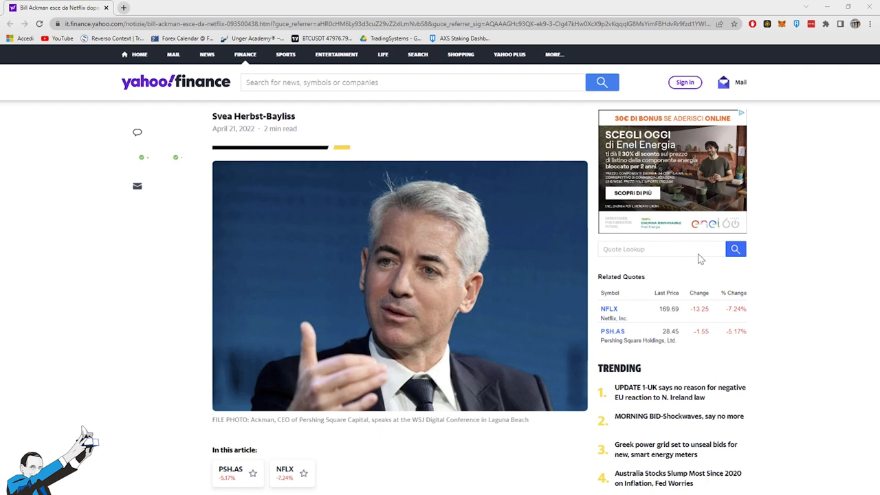
scroll(down, 3)
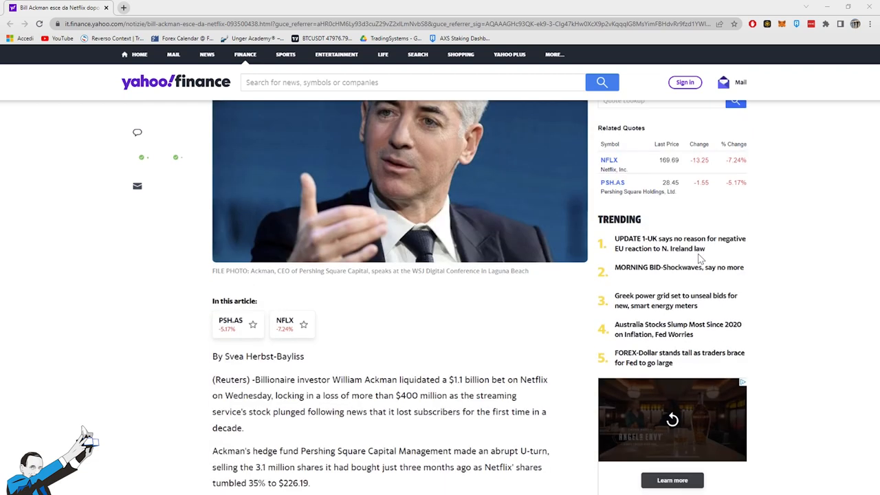
scroll(down, 3)
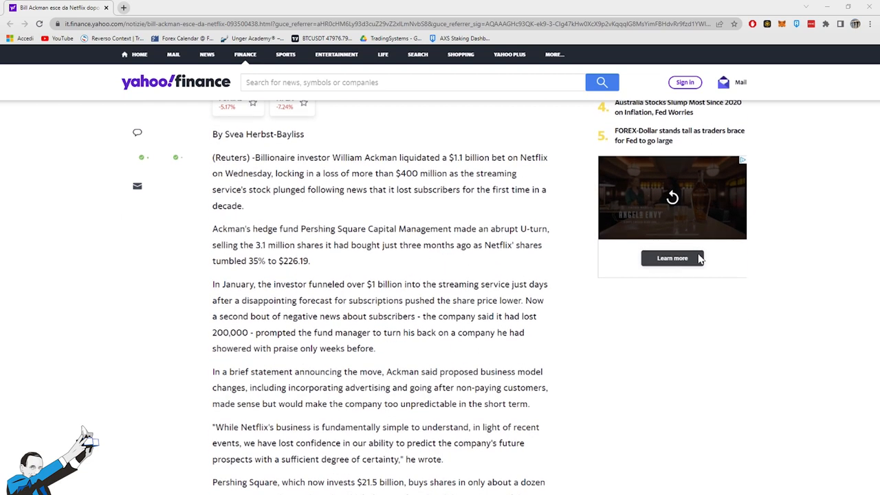
scroll(down, 3)
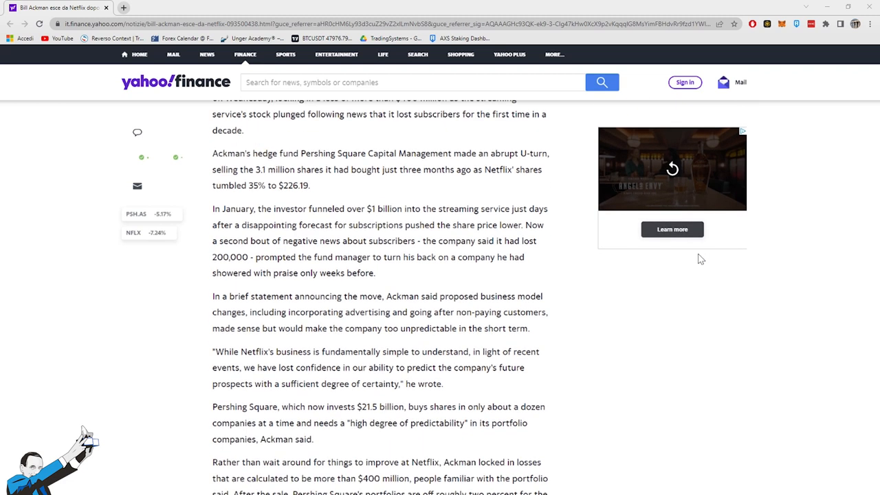
scroll(down, 3)
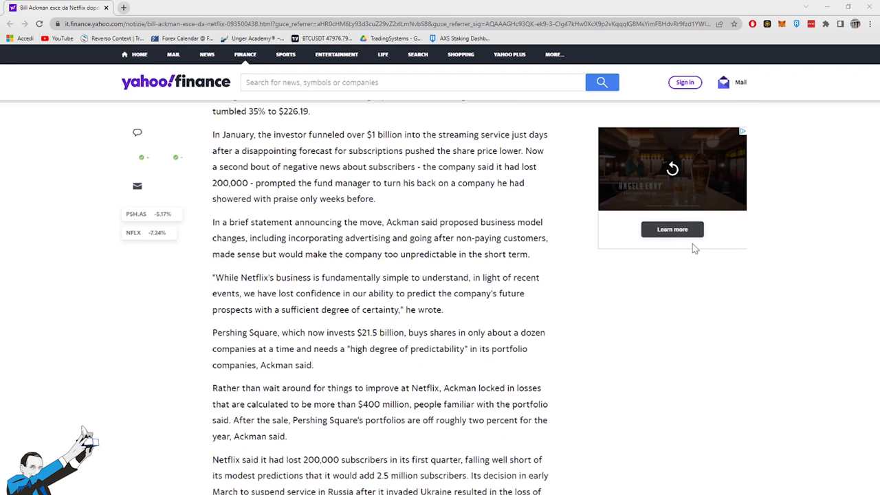
scroll(down, 3)
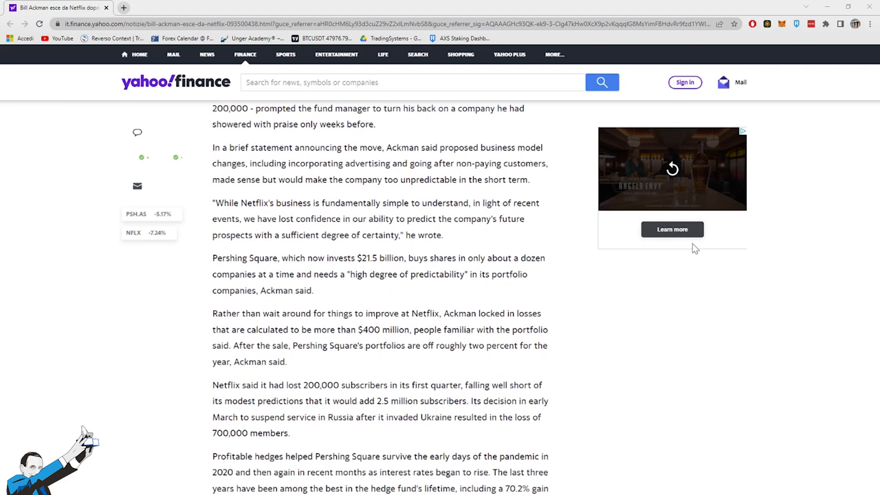
mouse_move(742, 181)
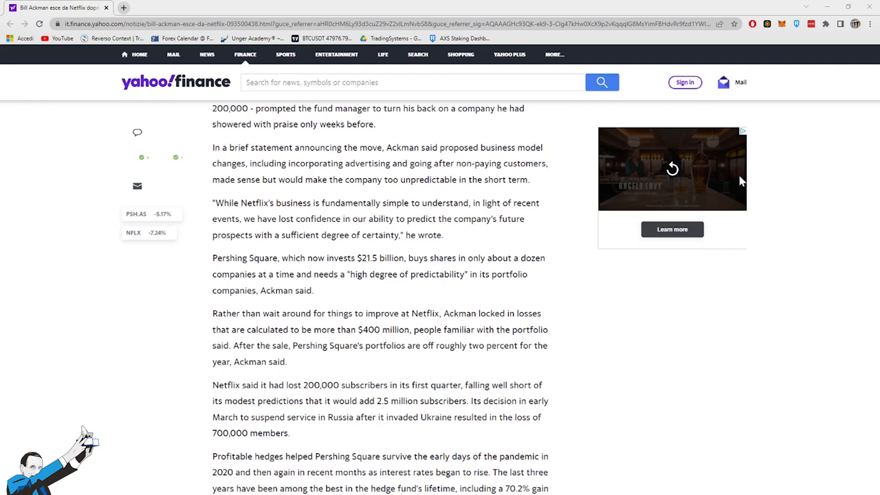
mouse_move(713, 189)
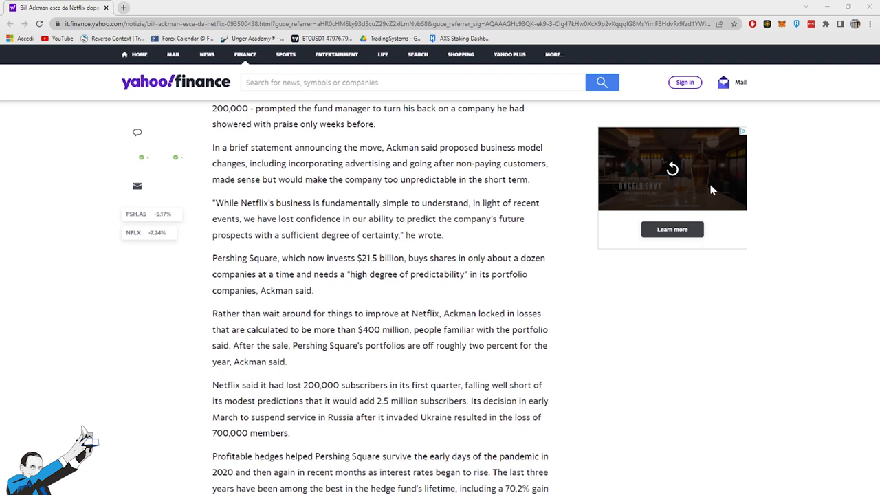
mouse_move(712, 186)
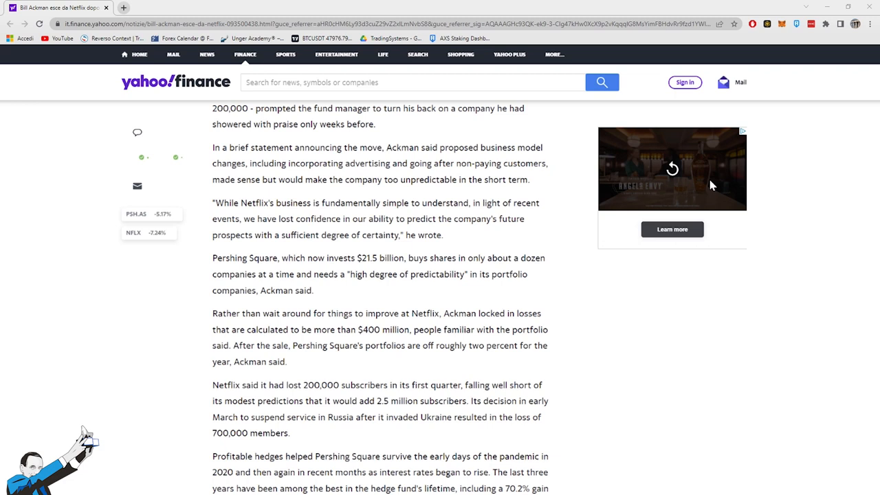
mouse_move(754, 91)
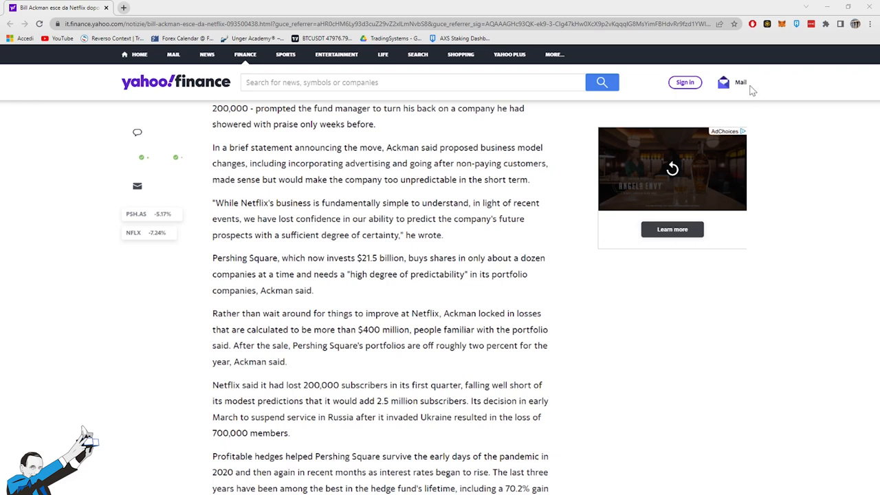
scroll(down, 3)
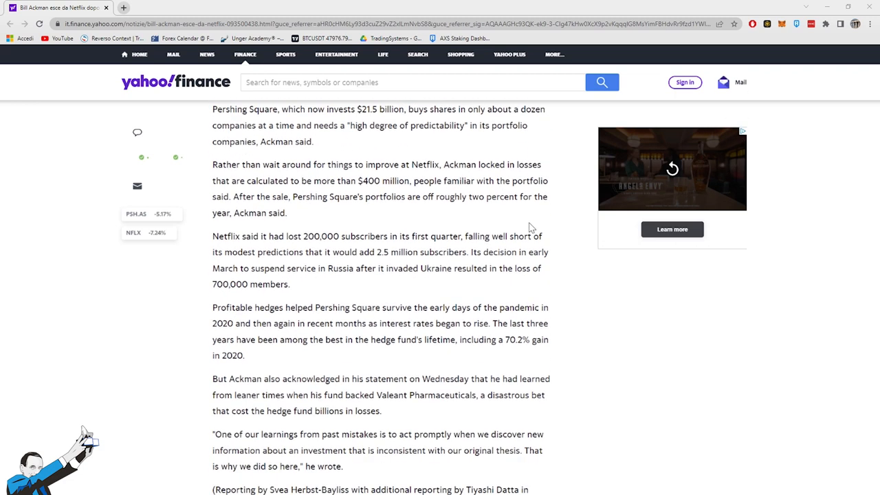
scroll(down, 3)
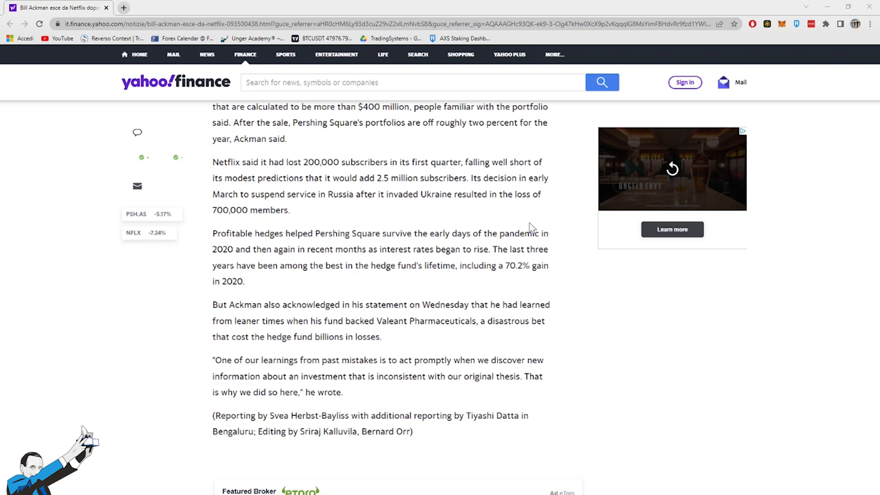
scroll(up, 3)
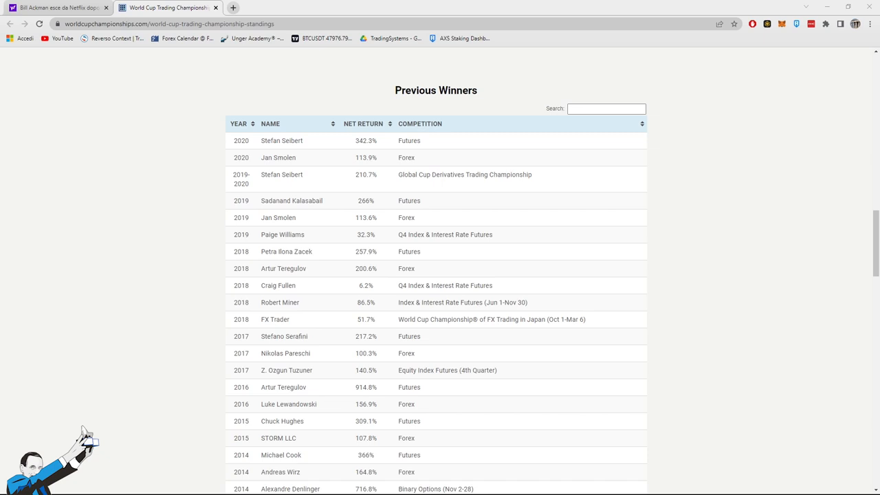
Scroll the previous-winners standings down to the earliest 1984 entries and the disclaimer.
scroll(down, 3)
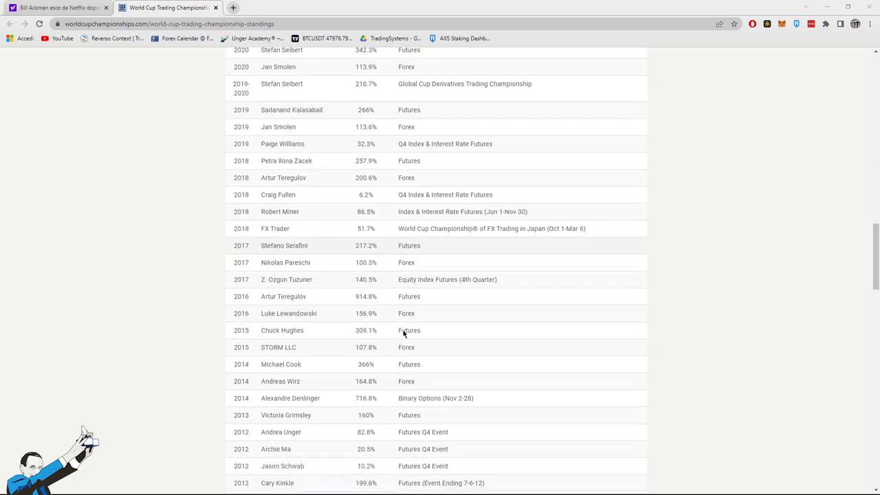
scroll(down, 3)
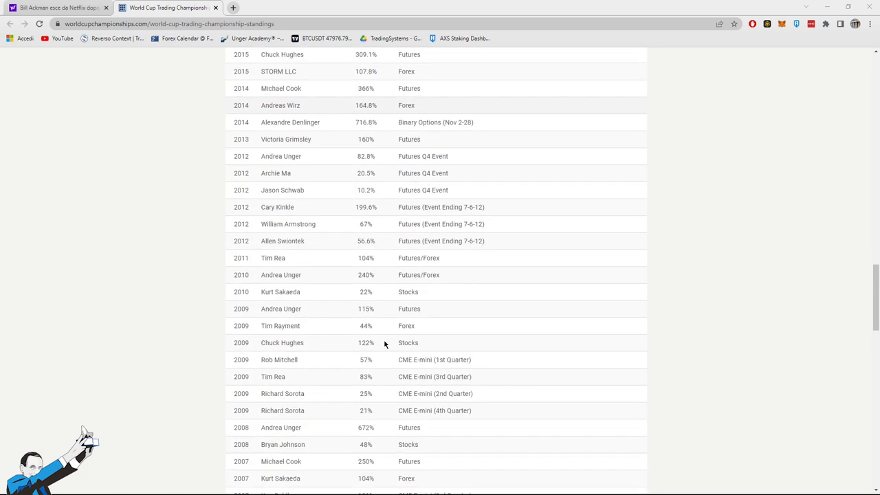
scroll(down, 3)
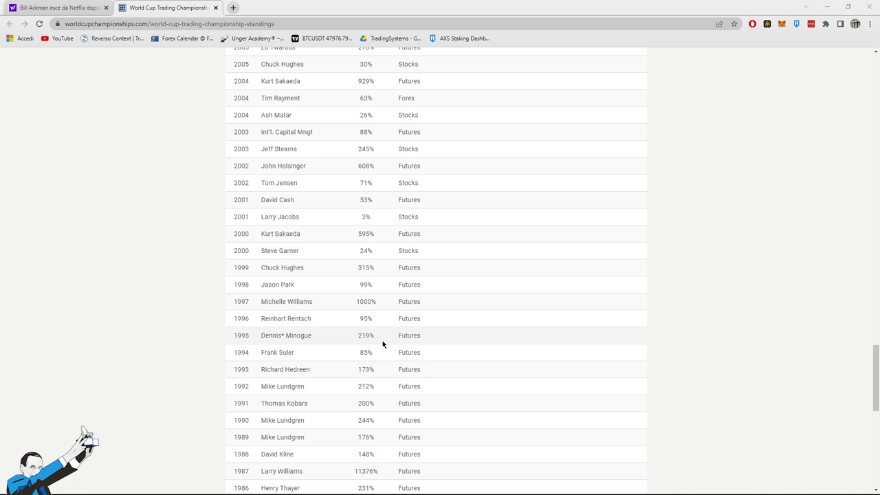
scroll(down, 3)
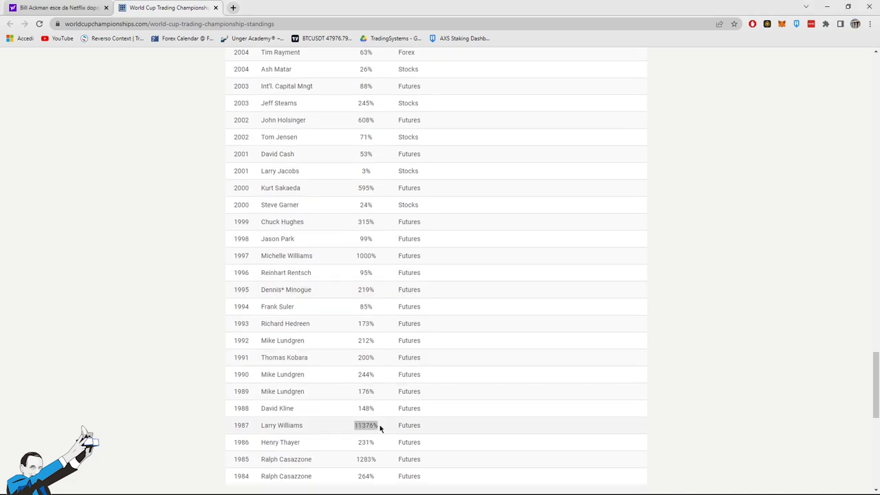
mouse_move(196, 393)
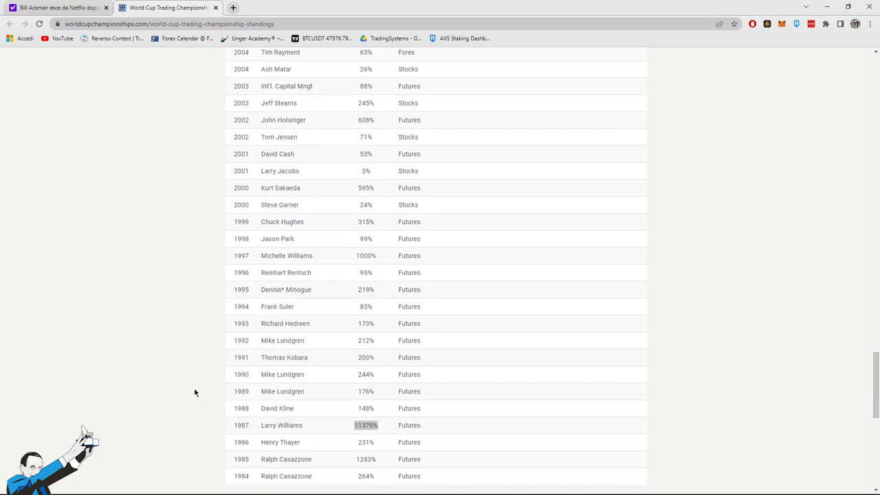
scroll(down, 3)
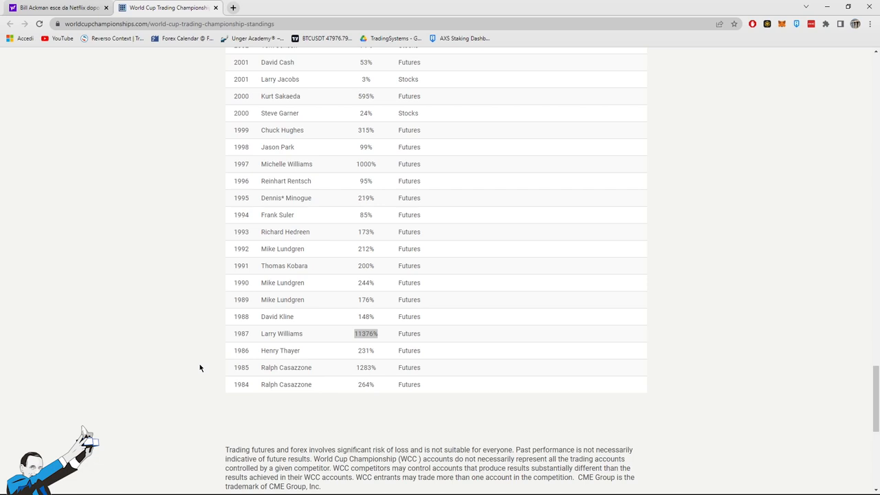
mouse_move(171, 413)
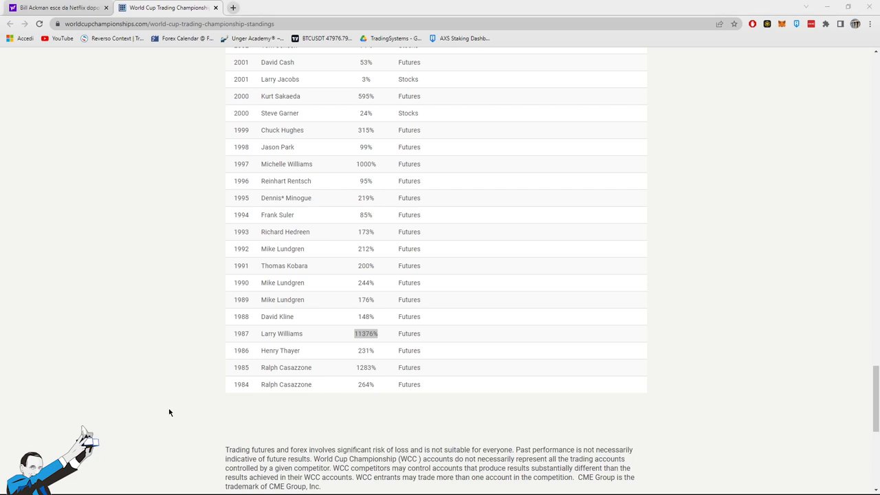
mouse_move(147, 363)
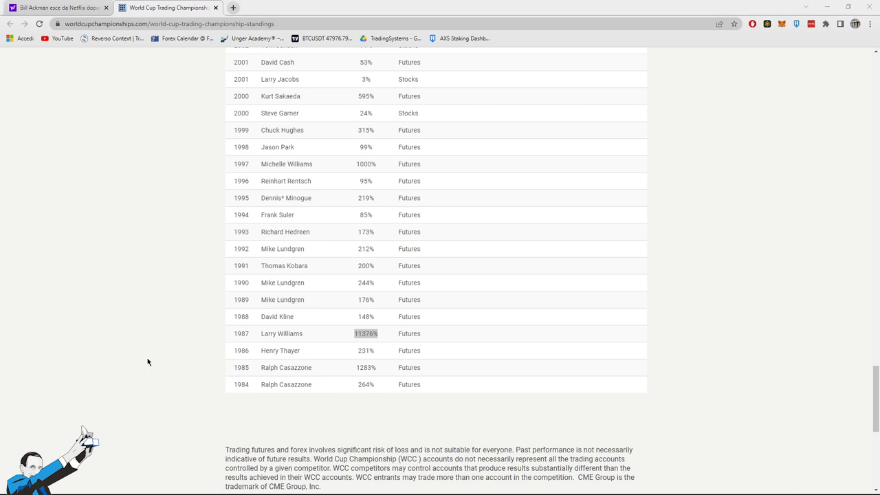
mouse_move(140, 357)
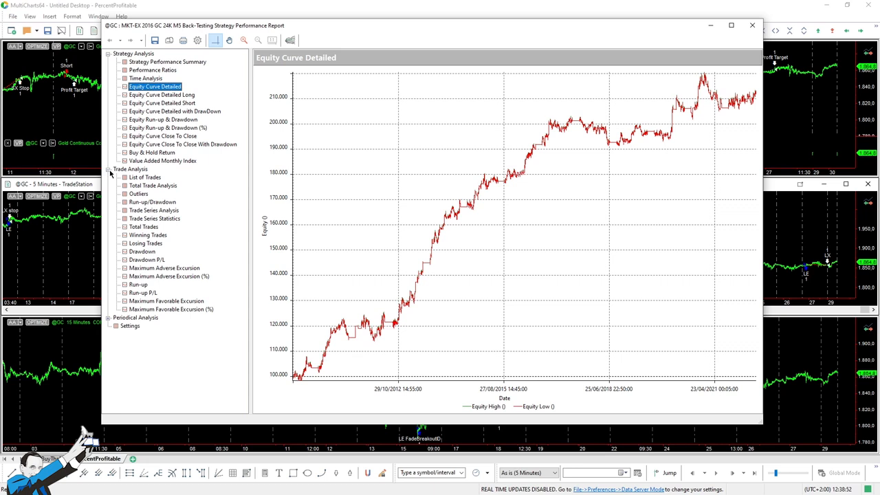
View the 24K M5 Total Trade Analysis (44.21% profitable, 1.88 win/loss ratio) and close the report.
click(152, 186)
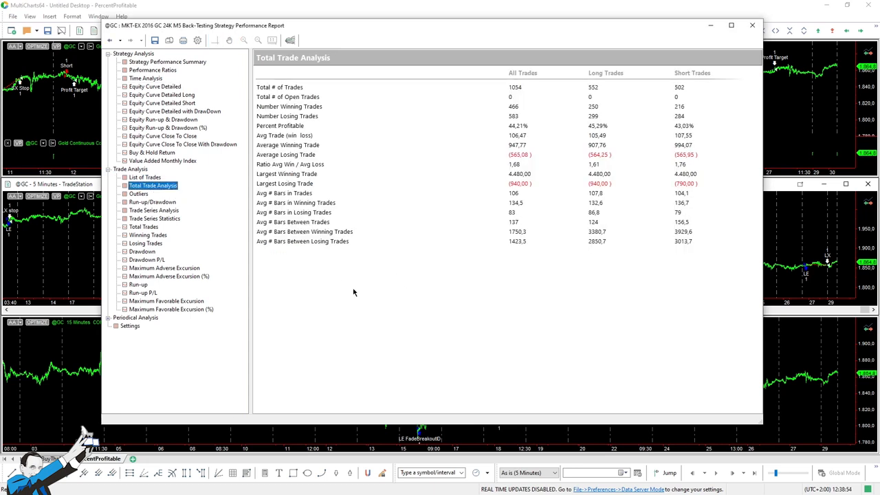
mouse_move(290, 164)
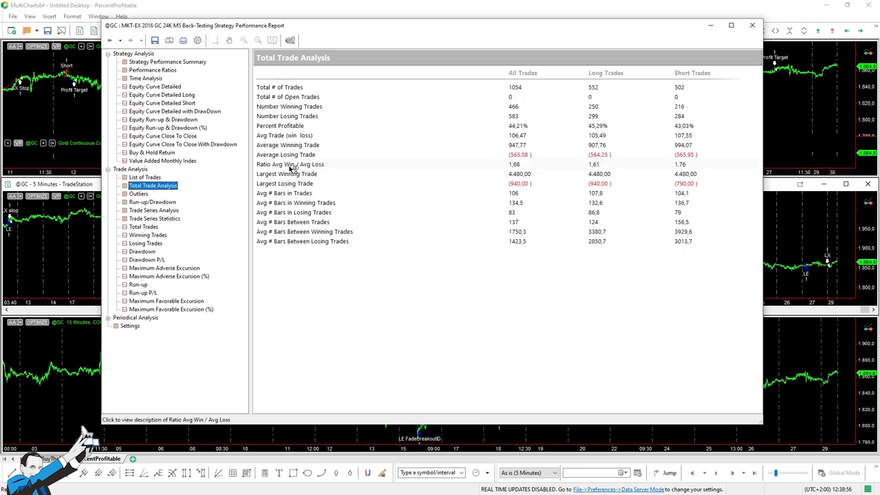
mouse_move(337, 167)
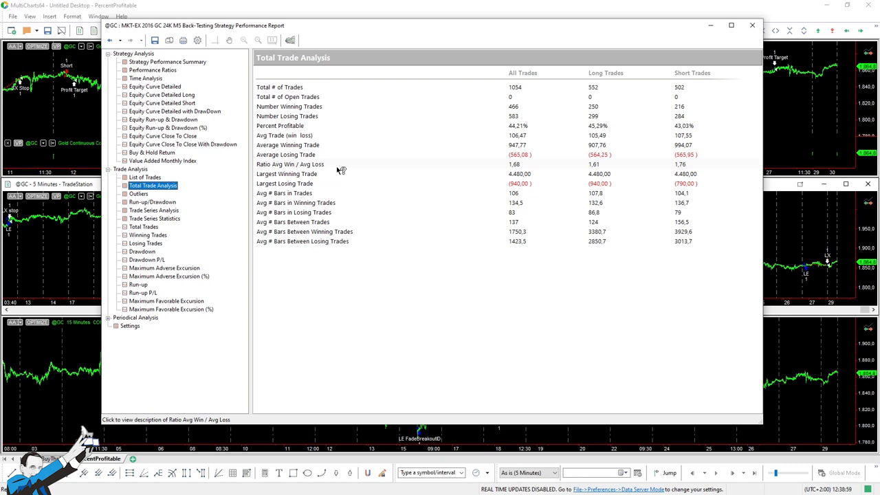
mouse_move(524, 168)
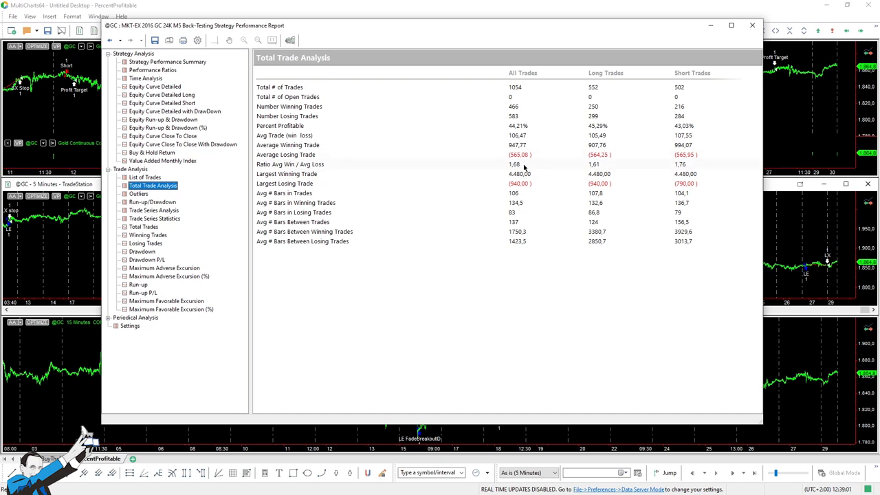
mouse_move(518, 127)
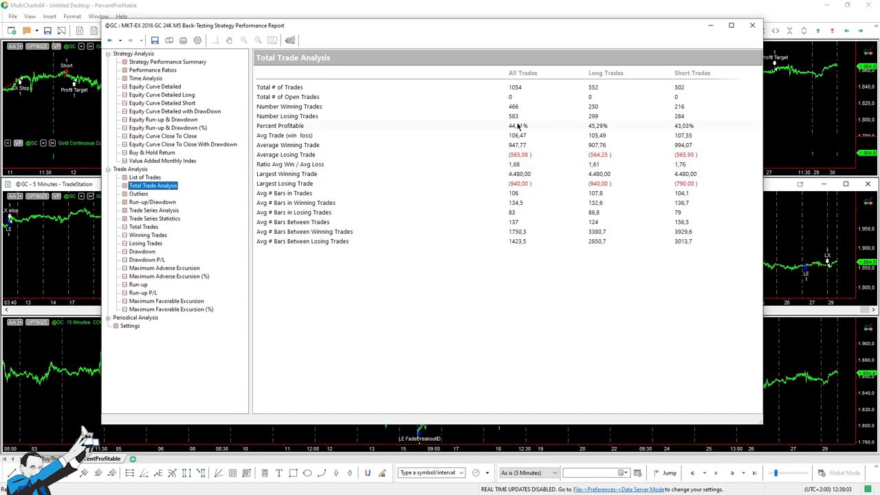
mouse_move(530, 131)
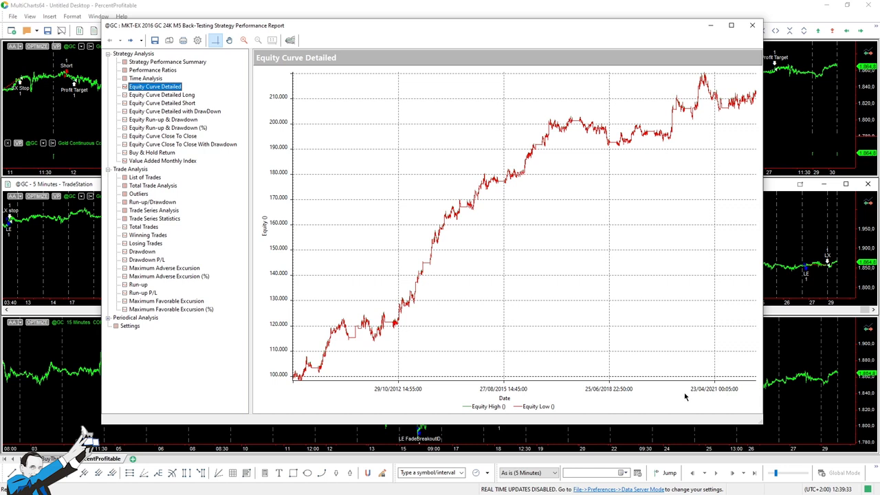
click(752, 25)
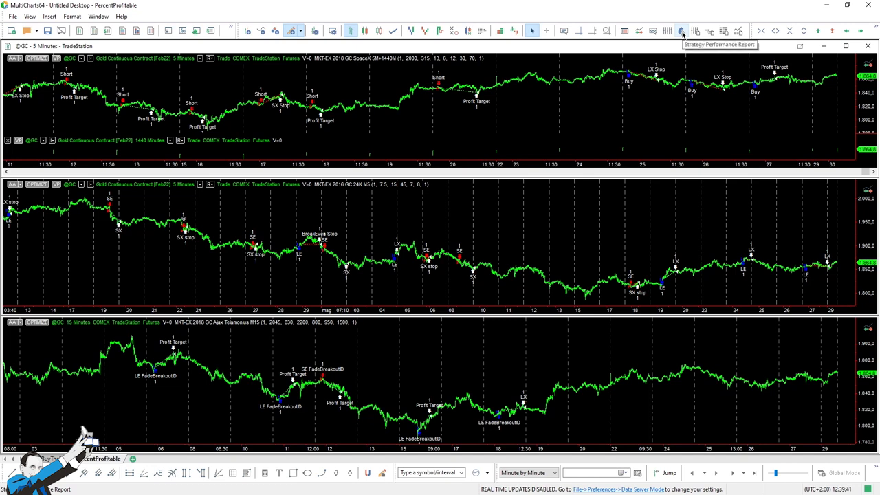
mouse_move(557, 195)
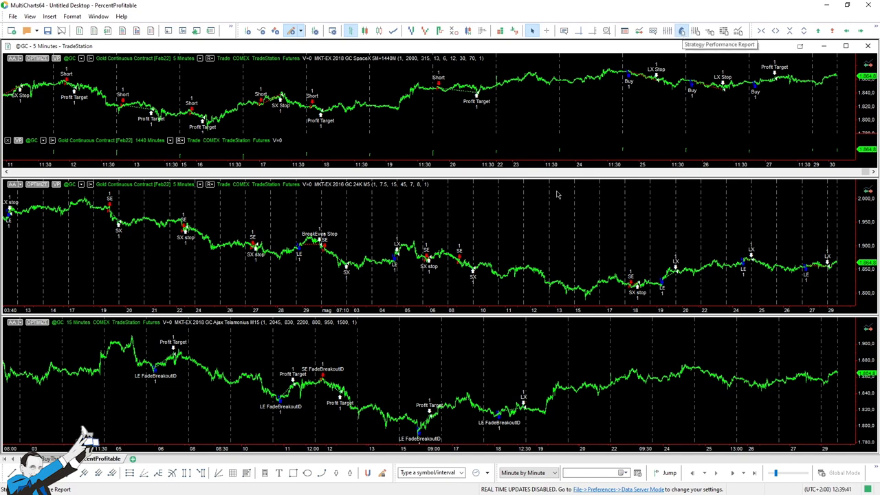
Review the top strategy's report (67.39% profitable, 0.68 win/loss ratio) and return to the charts.
click(680, 31)
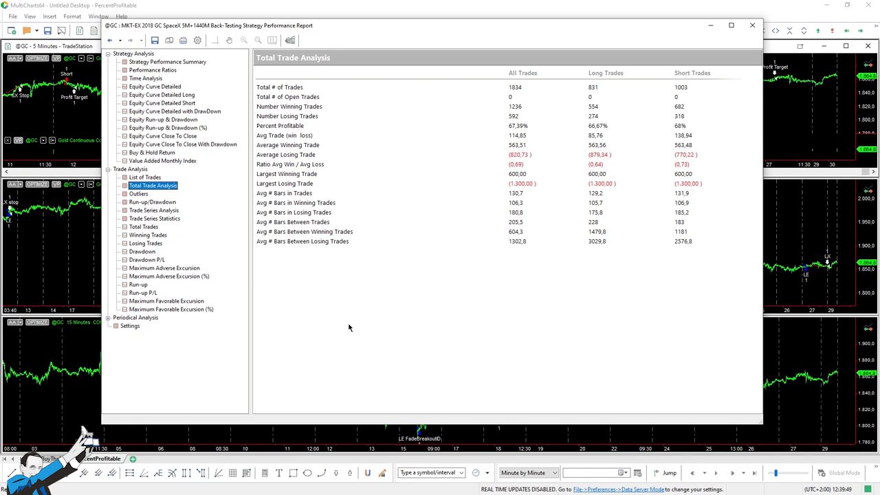
mouse_move(308, 319)
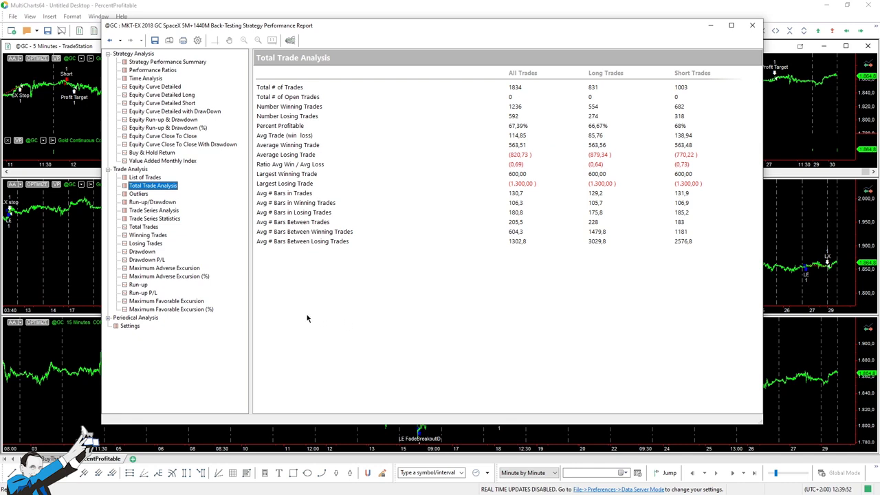
mouse_move(304, 318)
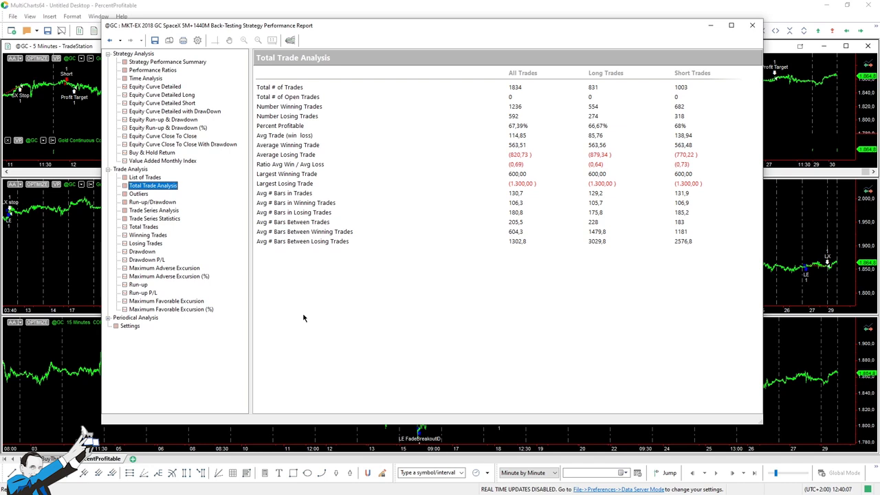
mouse_move(513, 243)
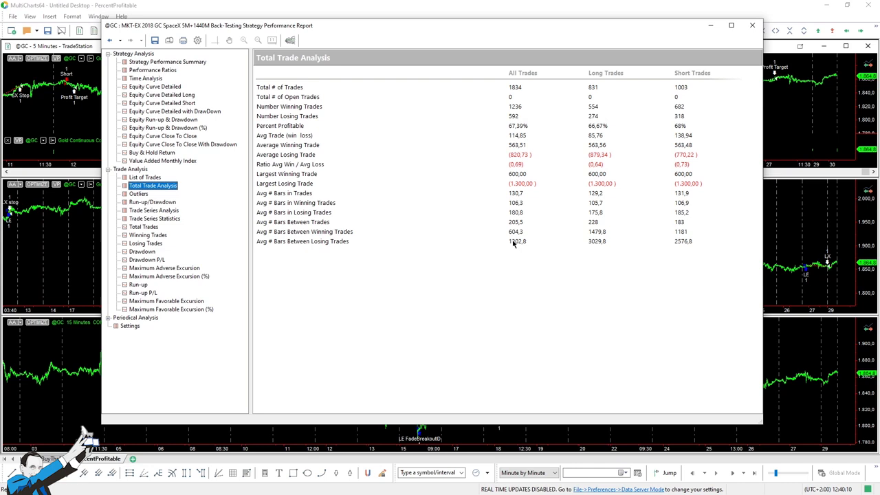
mouse_move(517, 258)
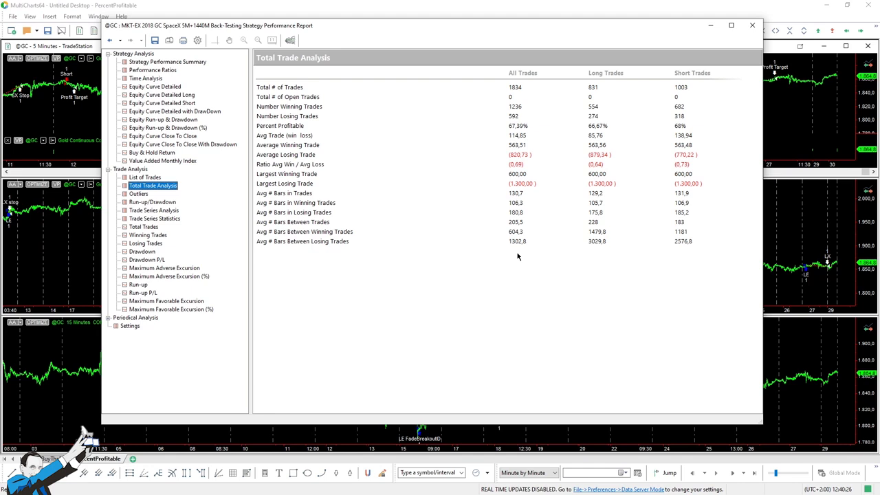
mouse_move(511, 245)
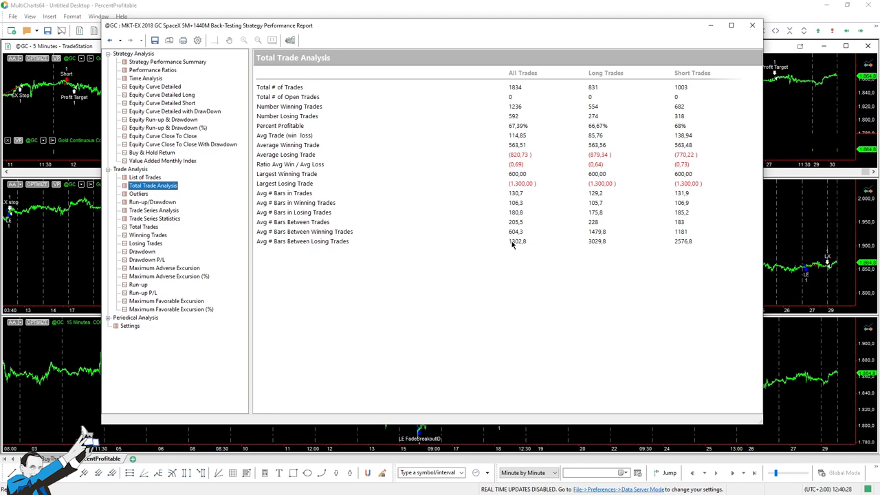
mouse_move(529, 135)
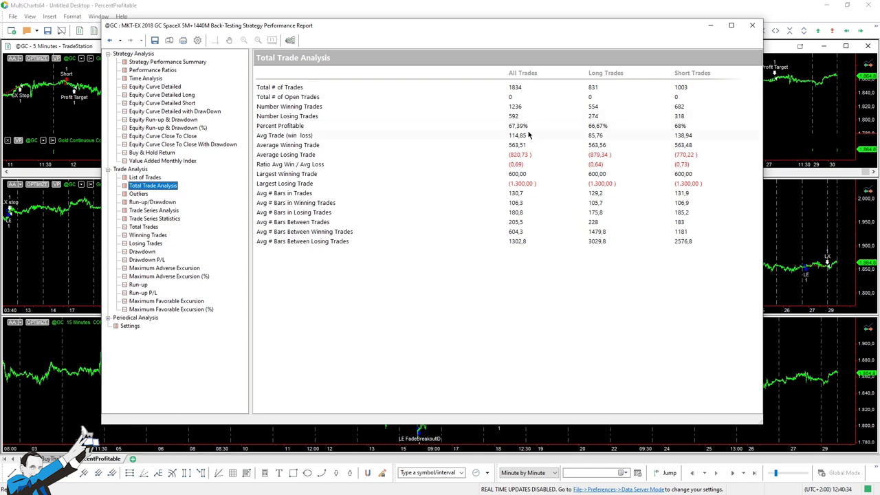
mouse_move(366, 168)
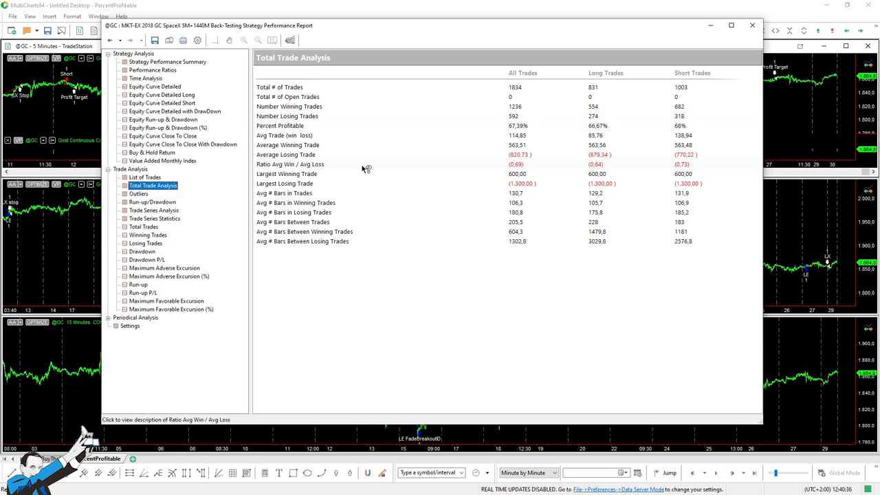
mouse_move(528, 168)
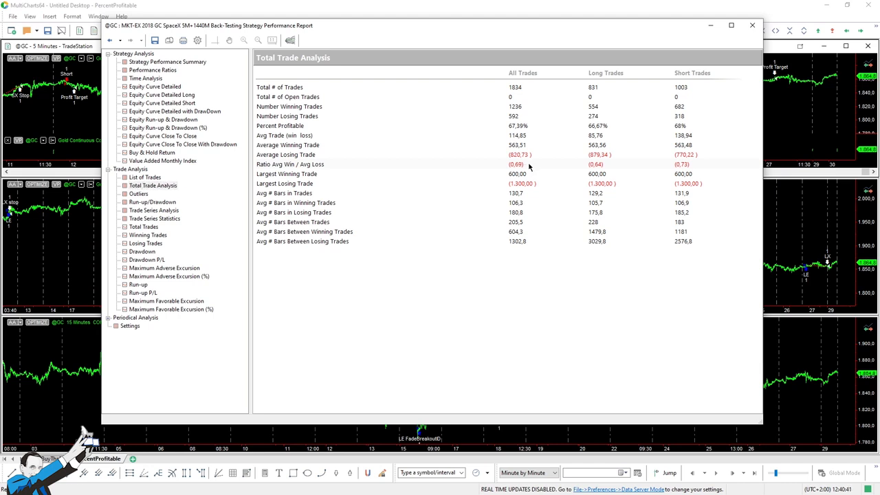
mouse_move(535, 180)
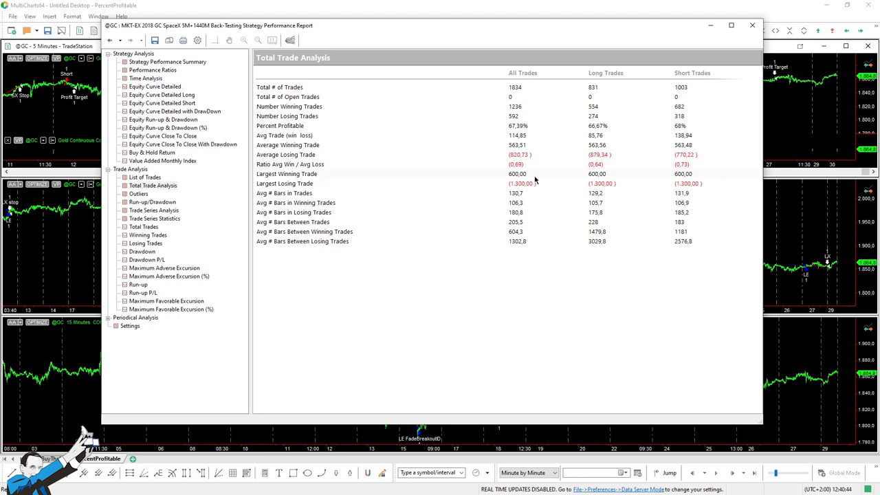
click(751, 25)
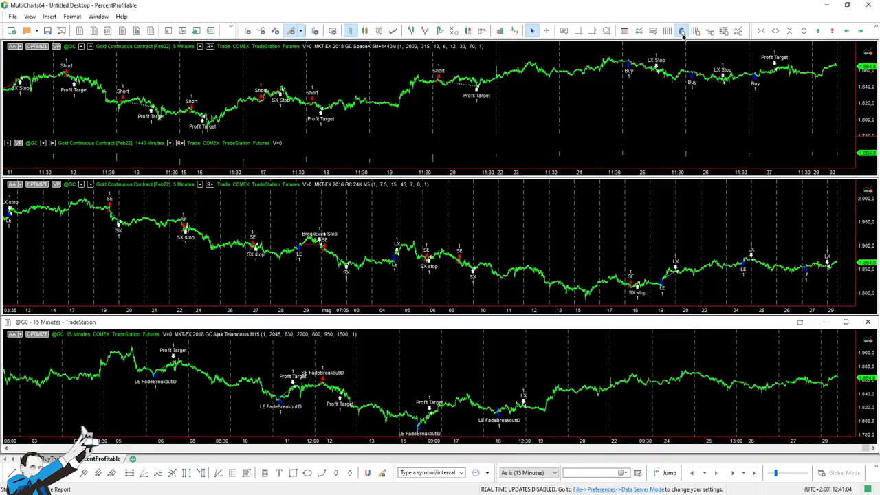
View the Ajax M15 report (51.24% profitable, 1.36 ratio) and show its detailed equity curve.
click(682, 31)
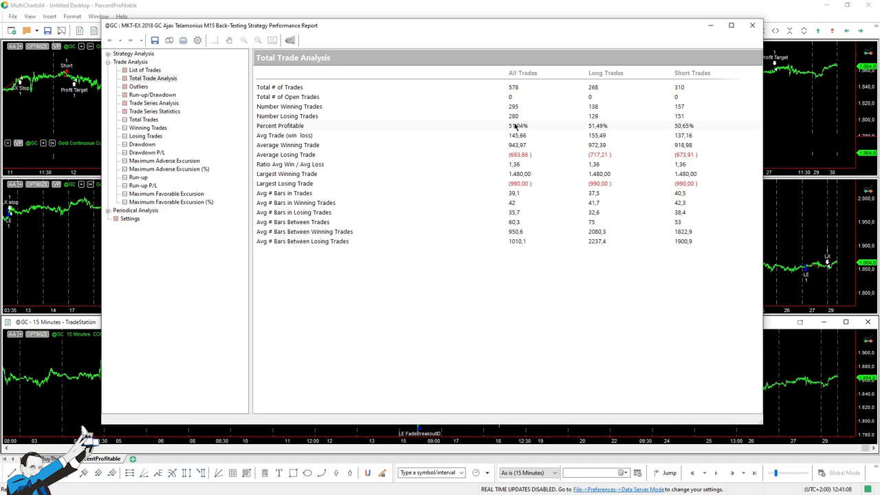
mouse_move(528, 129)
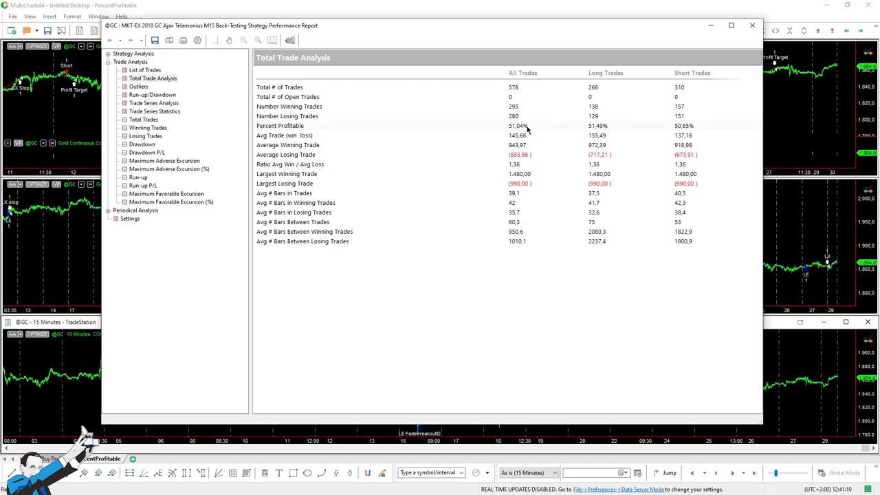
mouse_move(603, 251)
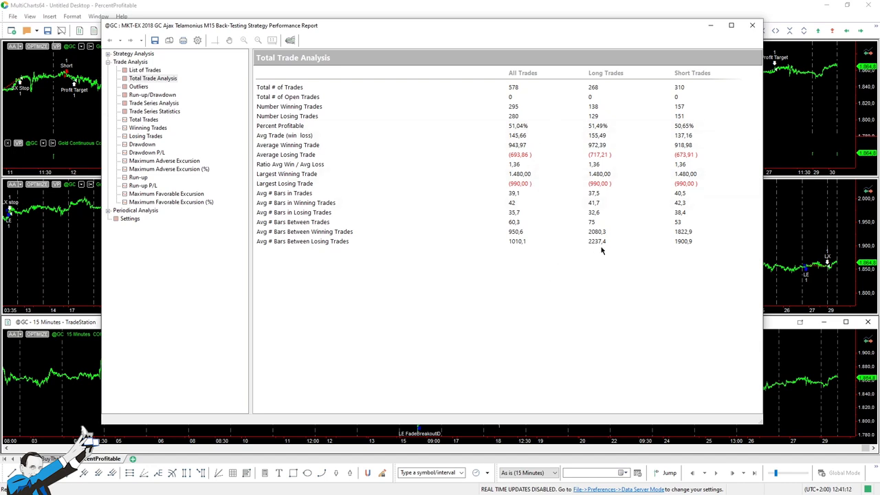
mouse_move(539, 171)
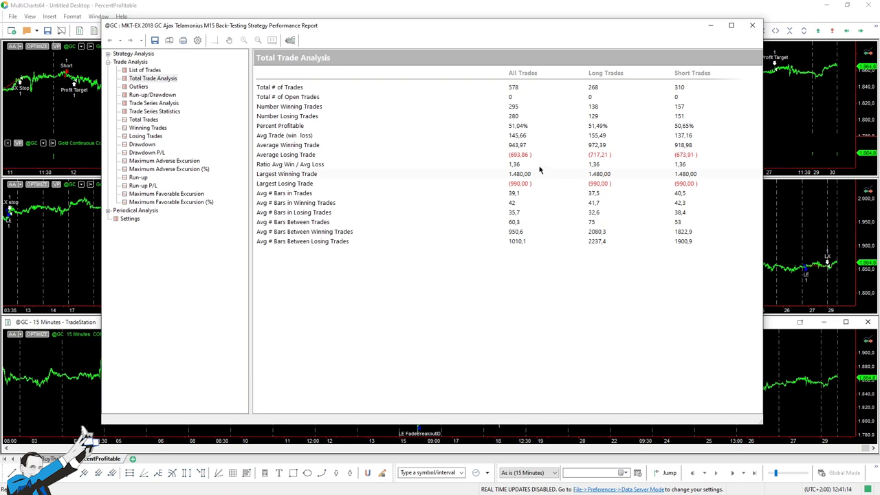
mouse_move(286, 168)
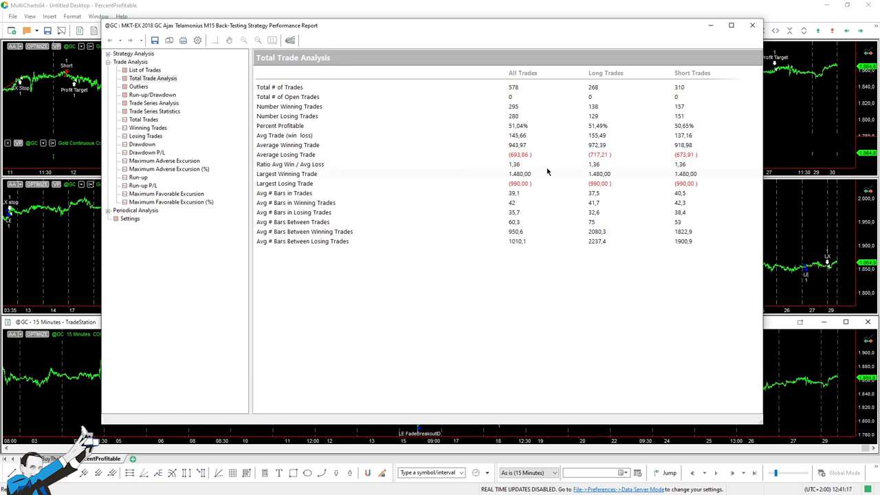
mouse_move(534, 172)
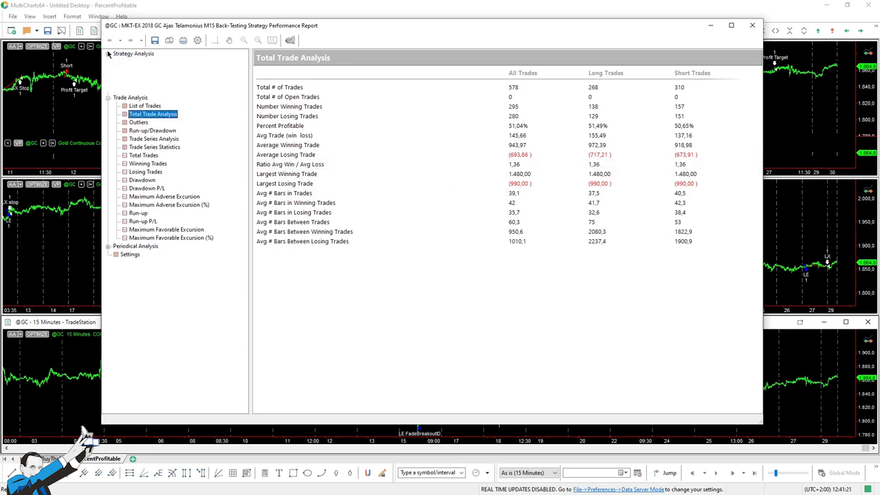
click(155, 85)
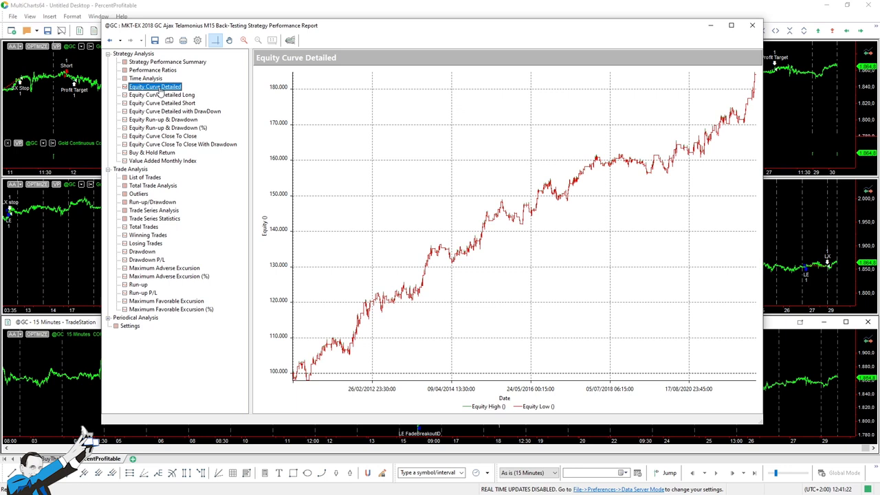